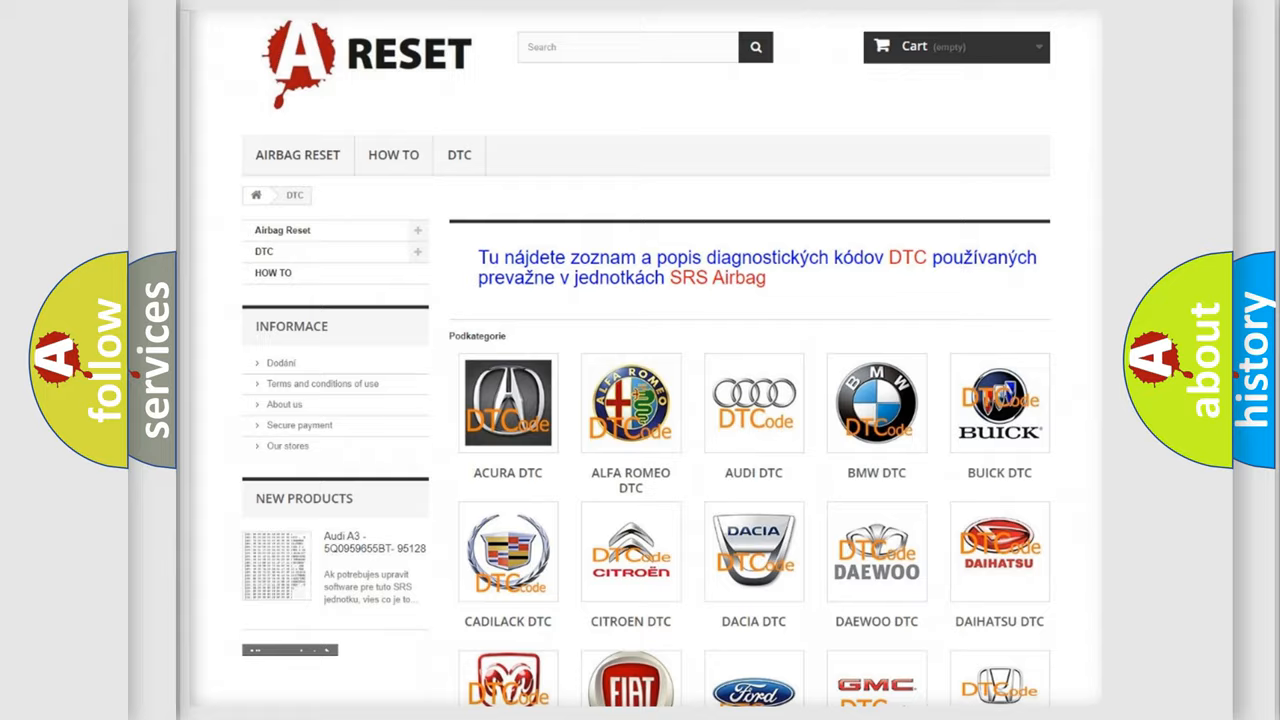
scroll(down, 3)
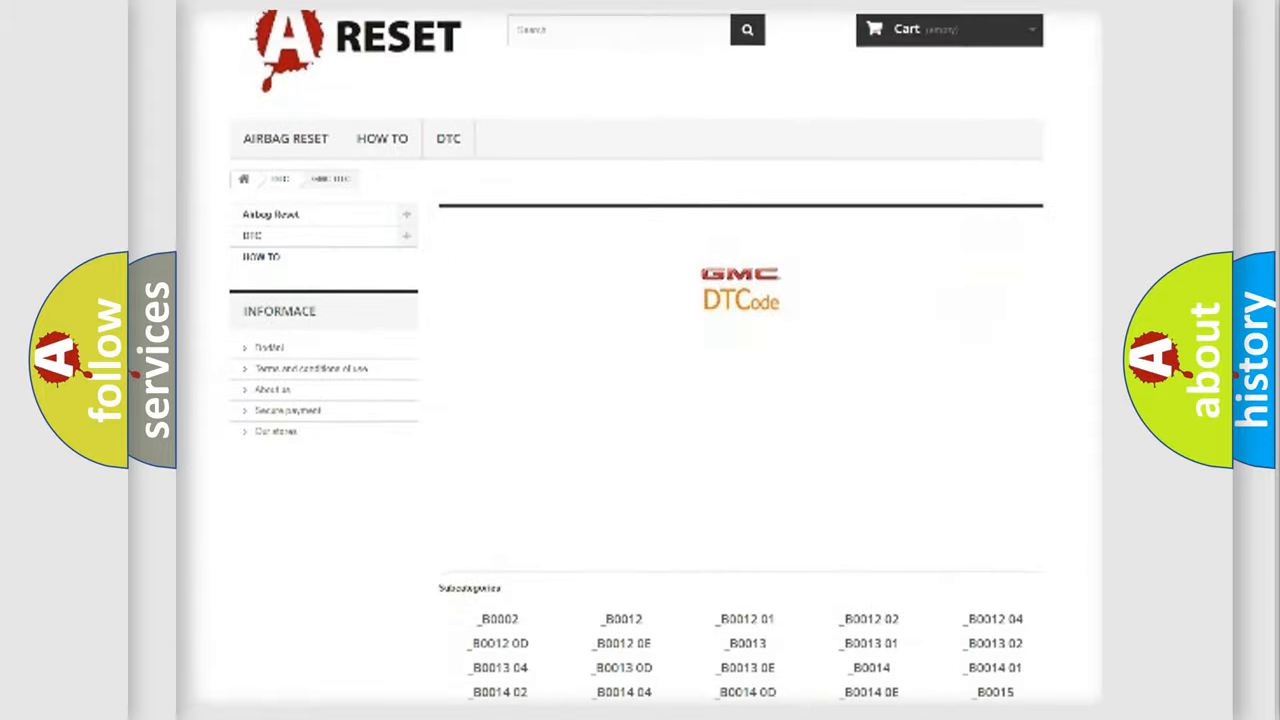
scroll(down, 3)
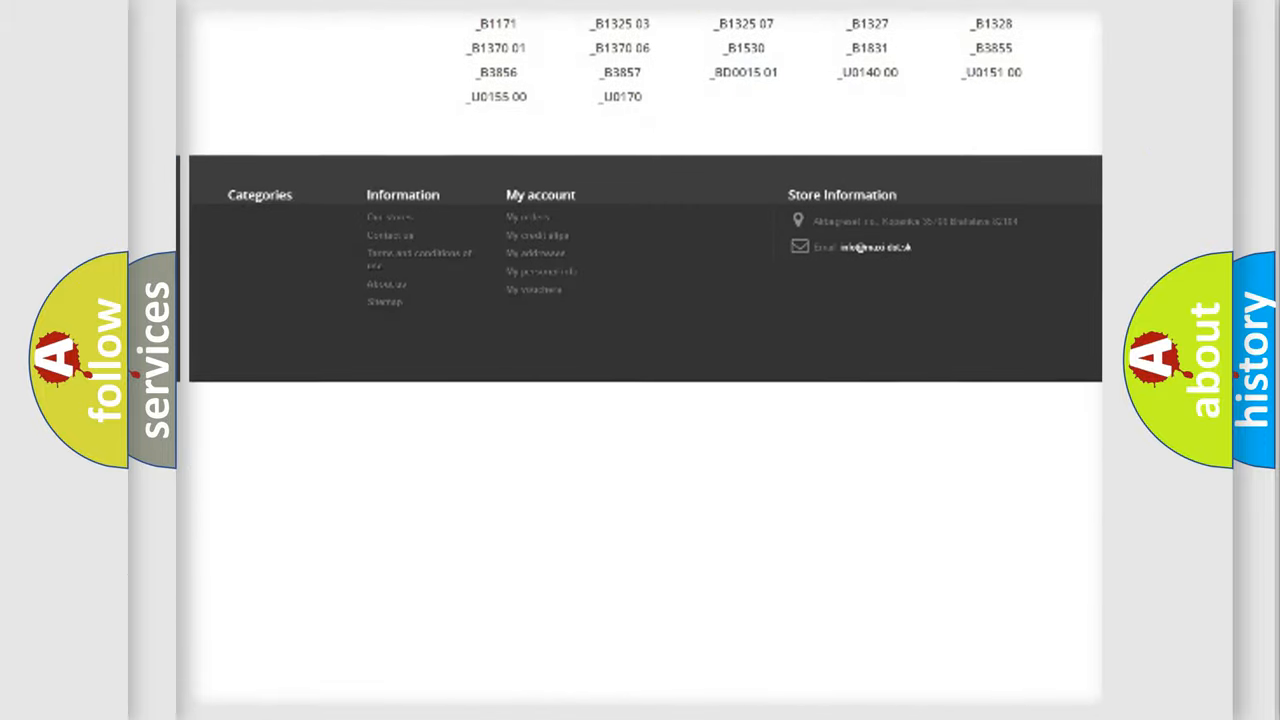
scroll(up, 3)
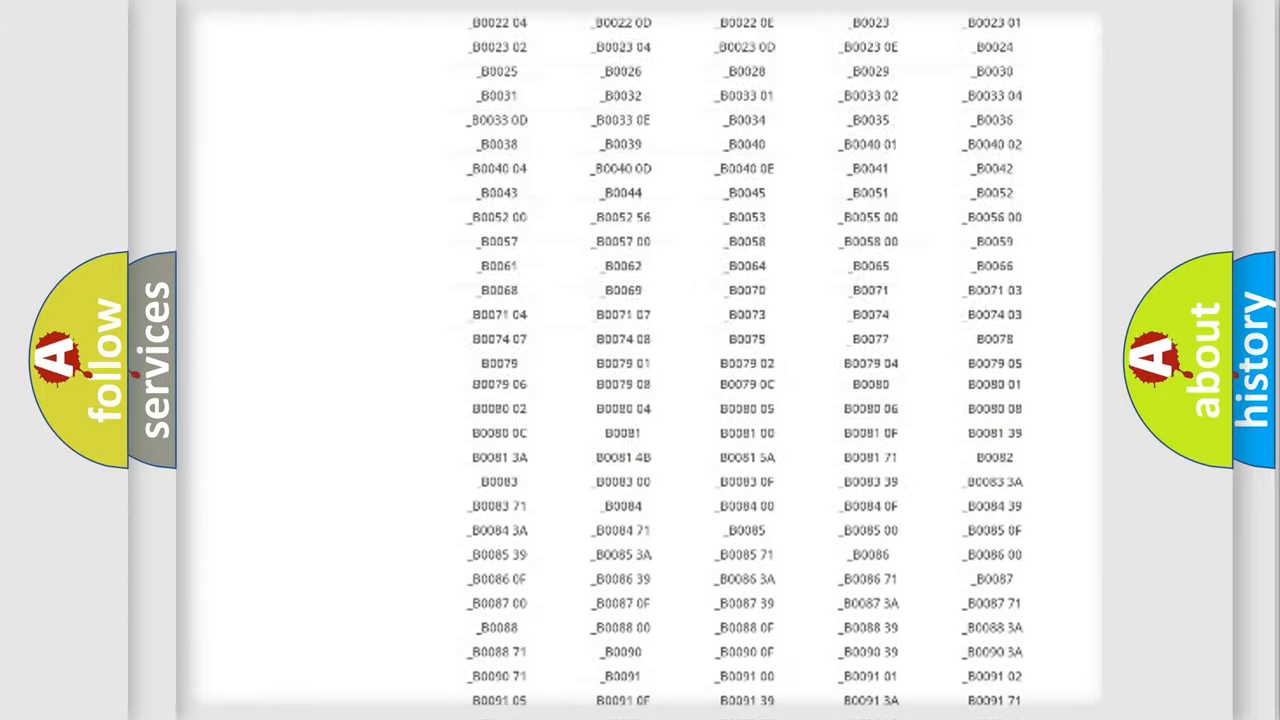
scroll(up, 3)
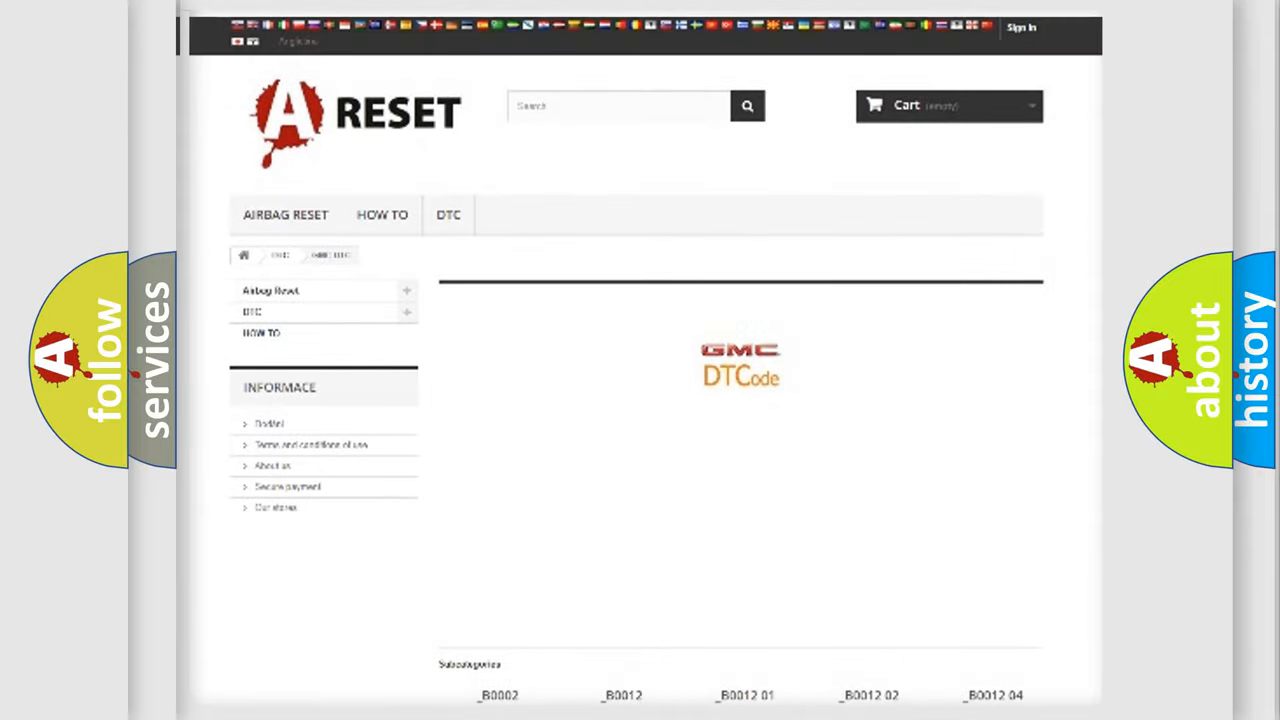